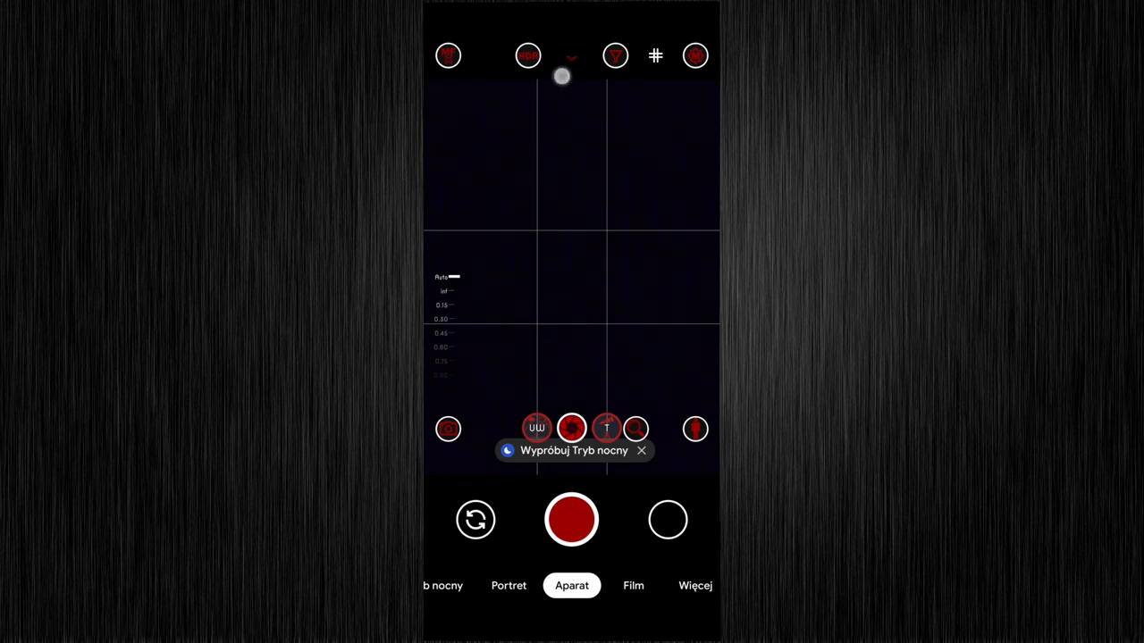
Toggle the viewfinder grid lines off and on from the top toolbar icon.
click(572, 56)
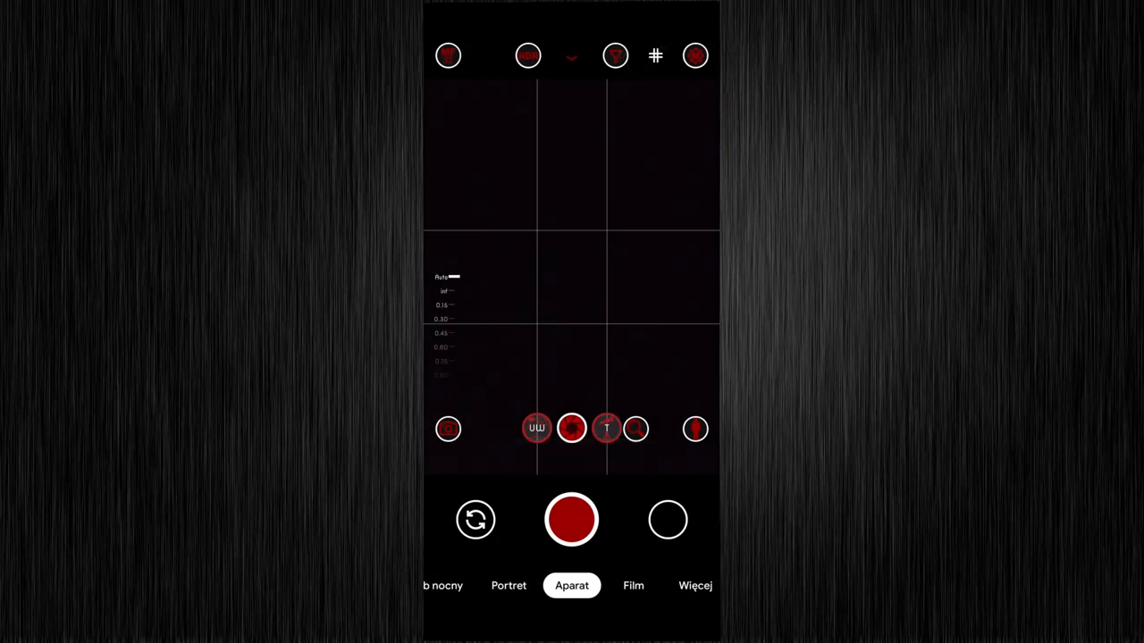
click(654, 55)
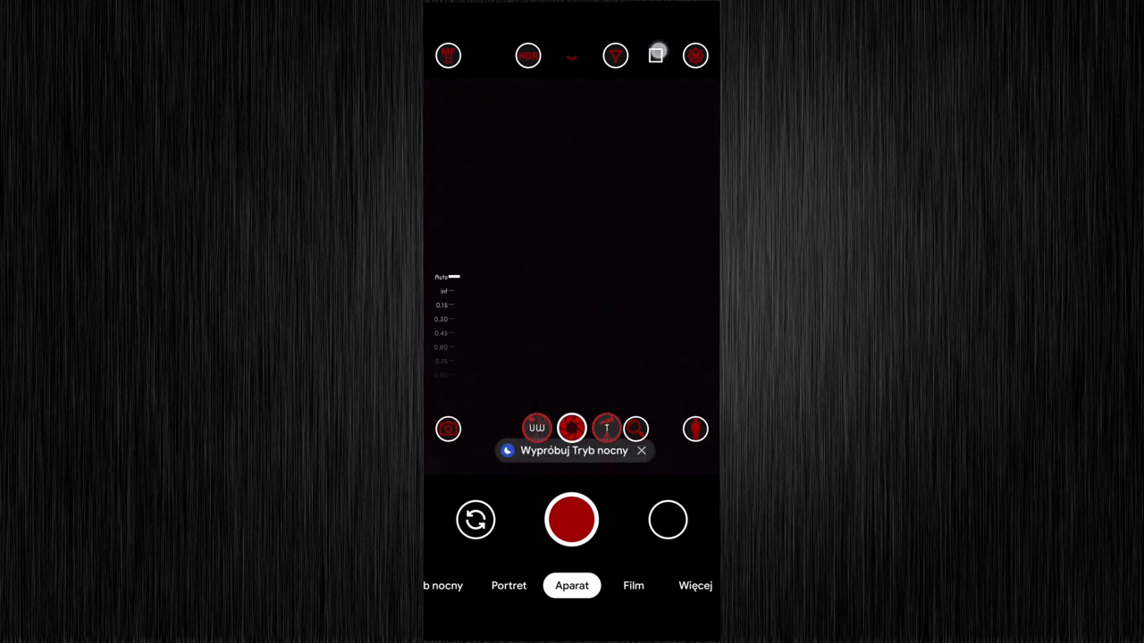
click(656, 55)
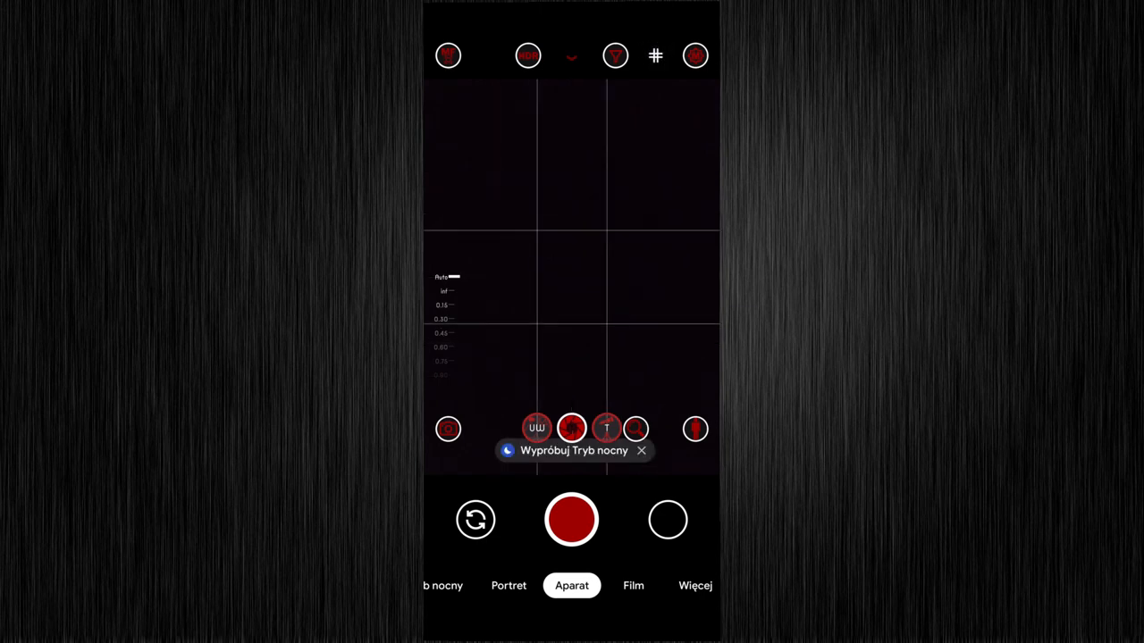
click(655, 56)
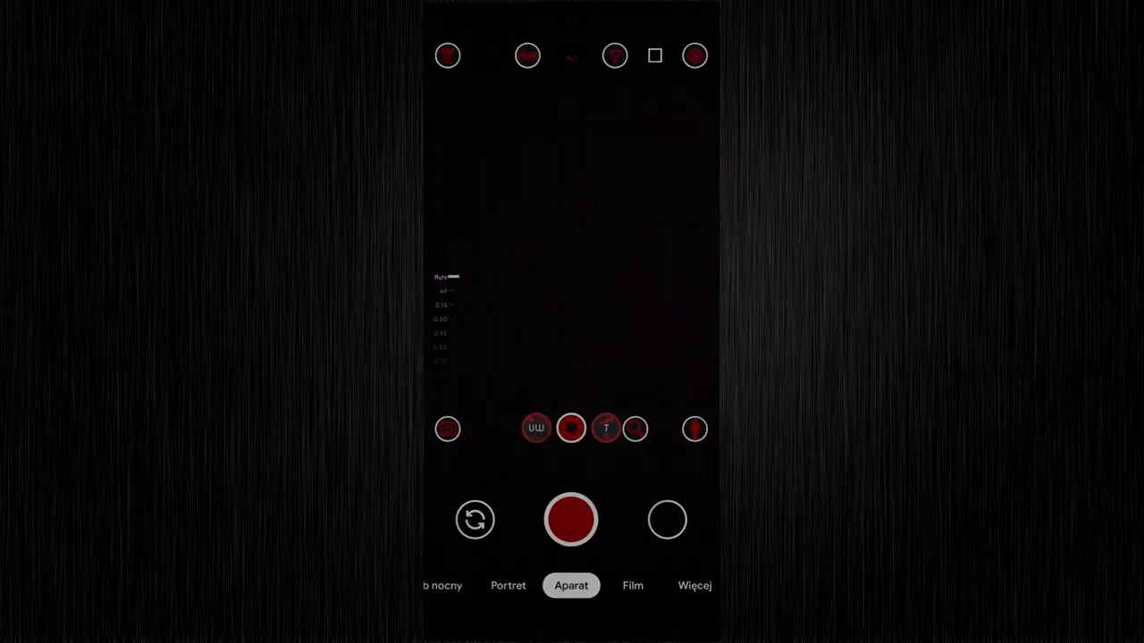
click(654, 55)
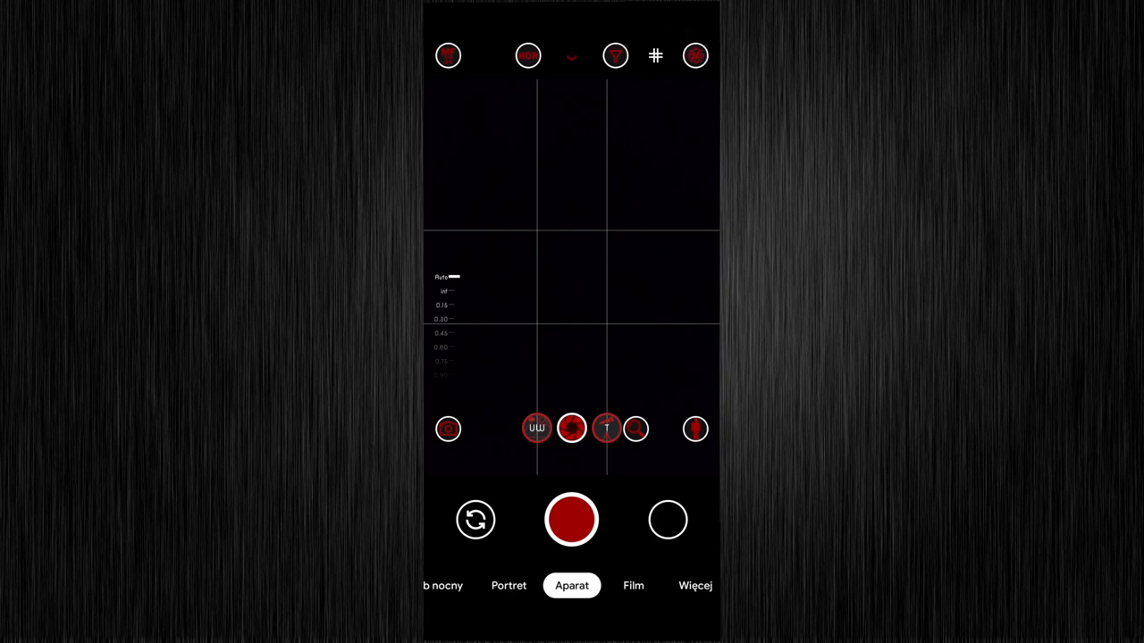
Set a focus point in the scene, nudge the nearby slider, and try the bottom toolbar icons.
click(607, 197)
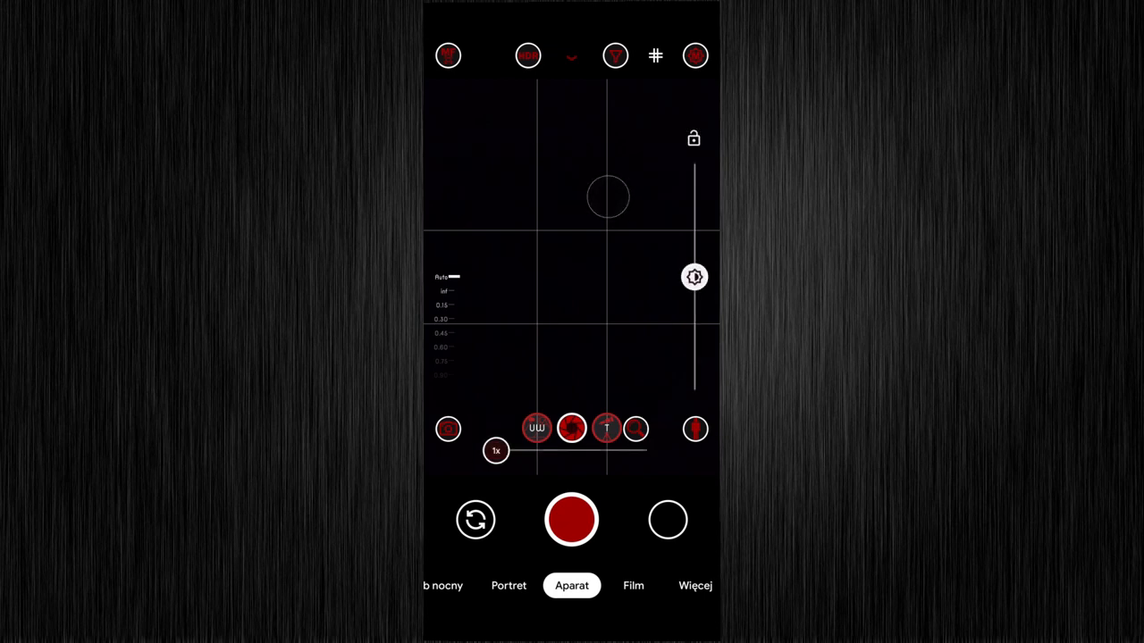
drag(694, 277, 693, 253)
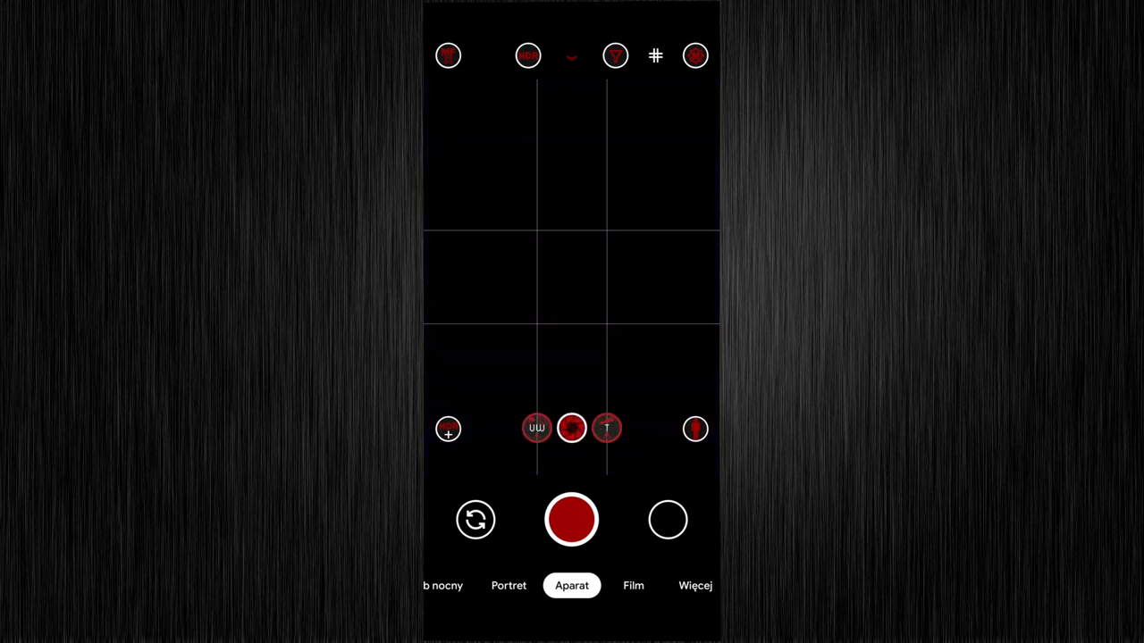
click(572, 429)
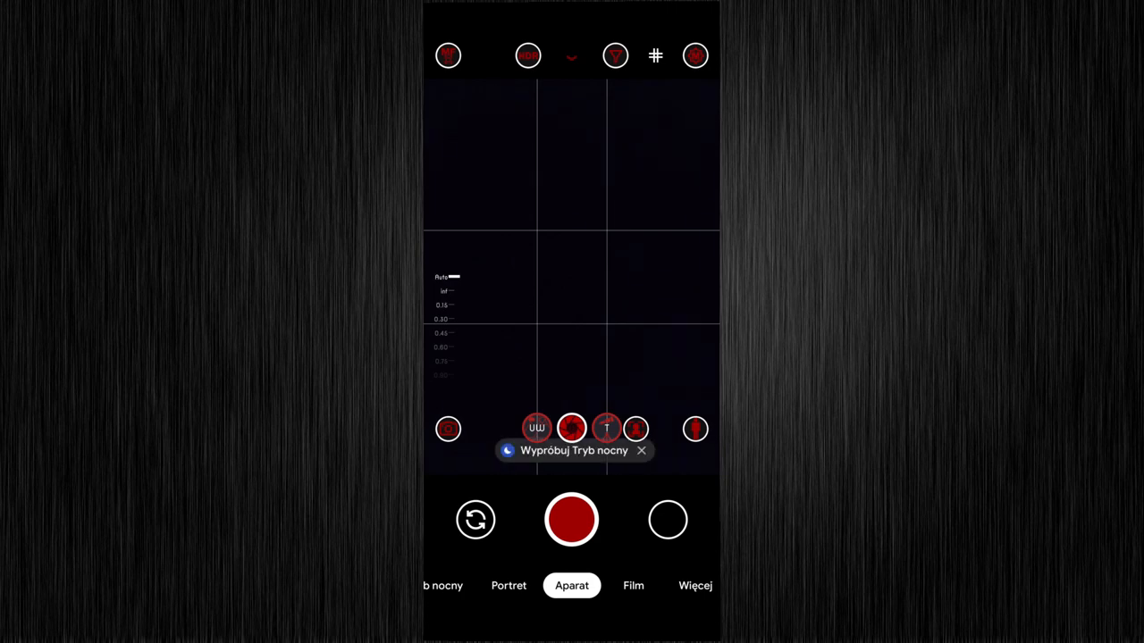
click(640, 450)
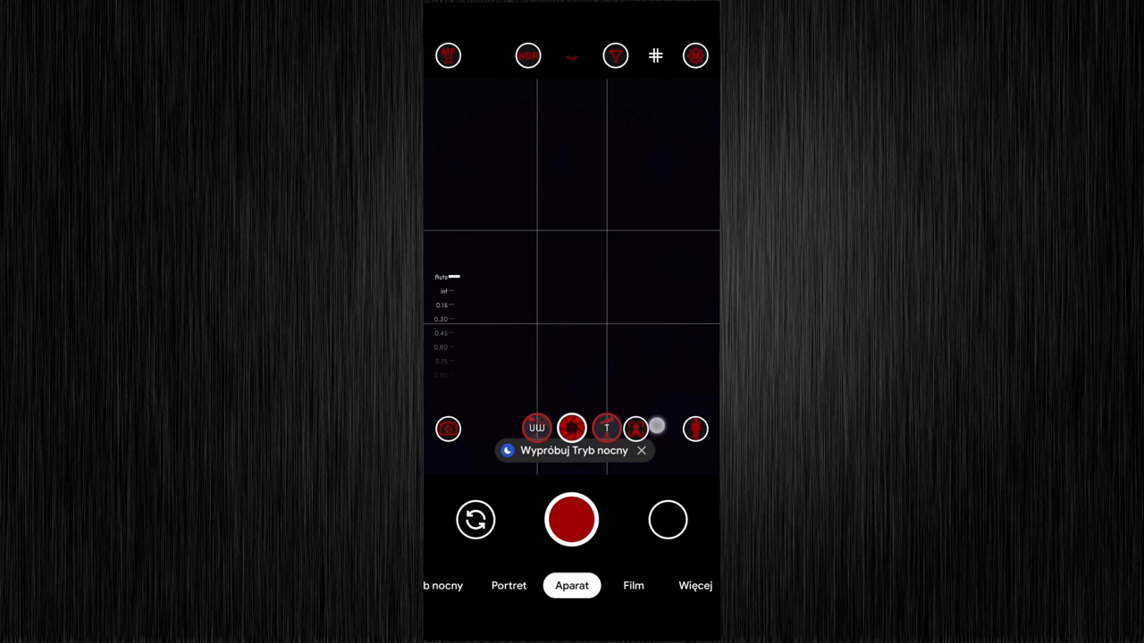
click(640, 450)
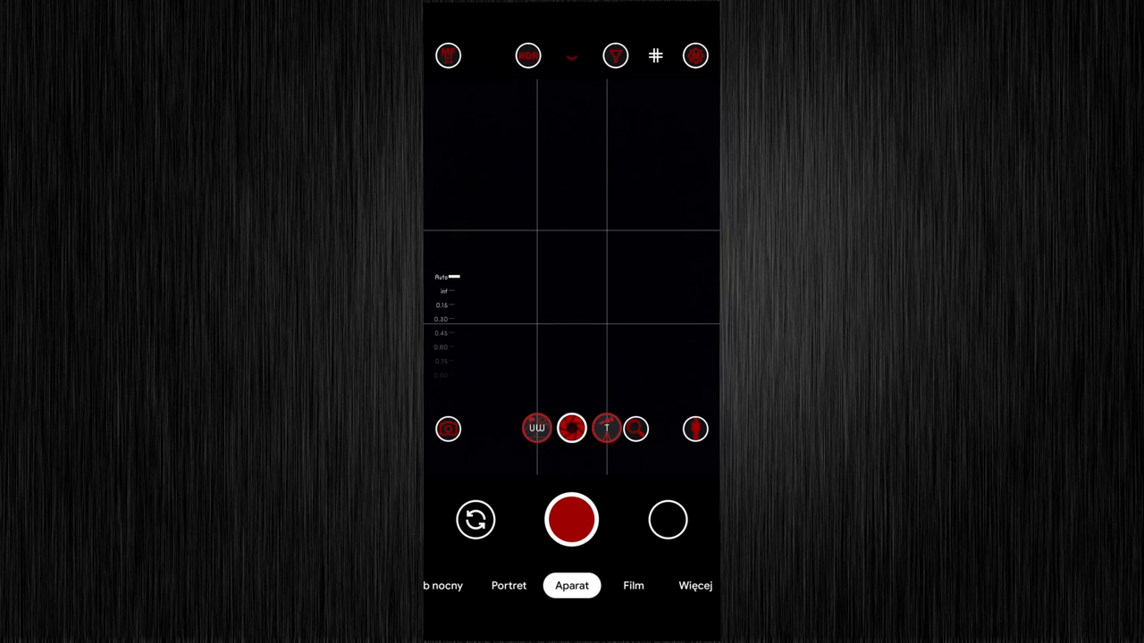
Use the bottom-right toolbar icon and end on the Alderon XML Telegram channel page, scrolled down.
click(695, 429)
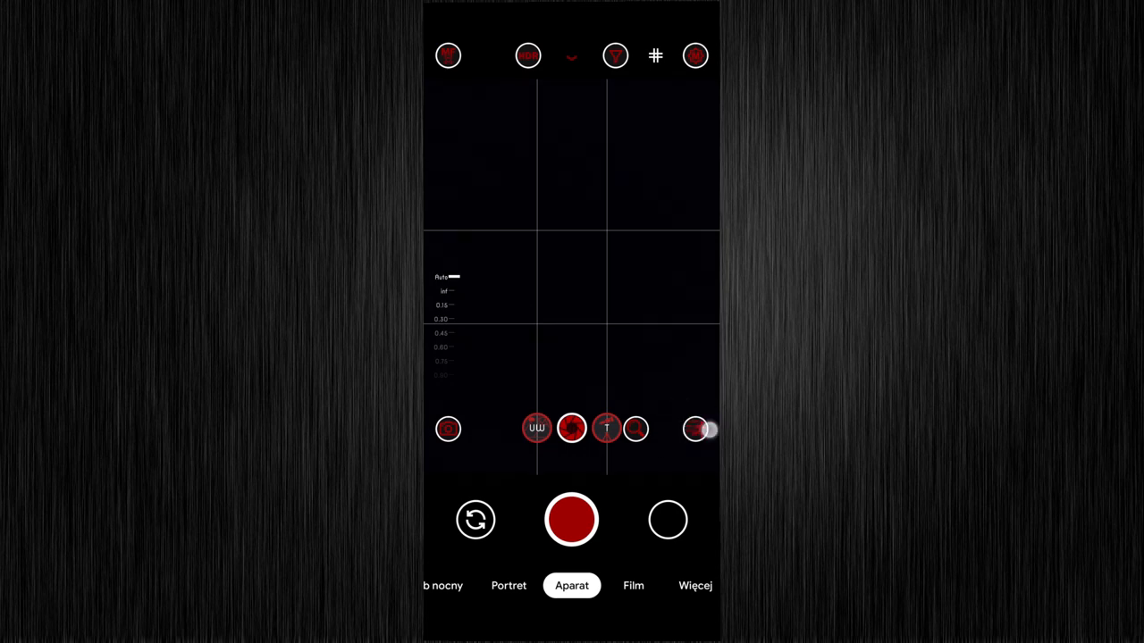
click(695, 429)
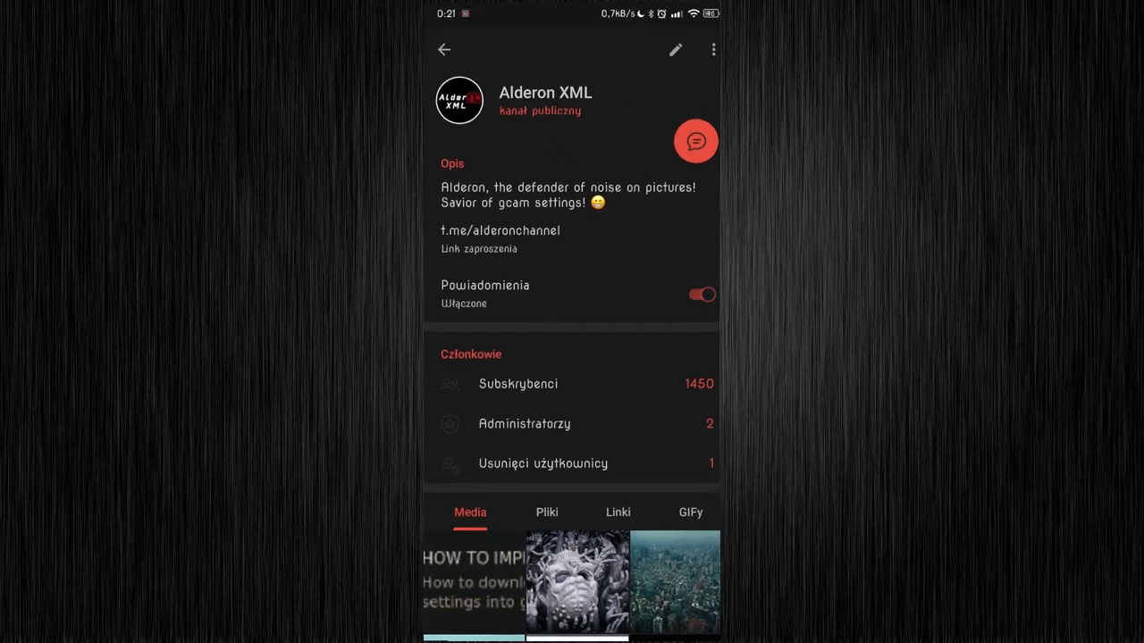
scroll(down, 3)
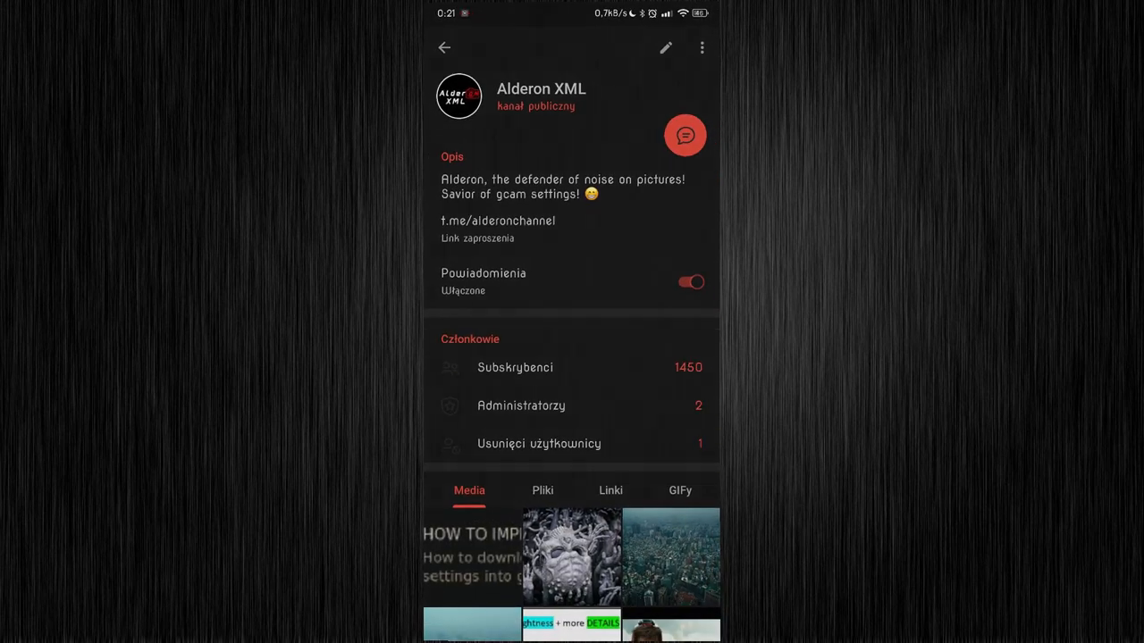